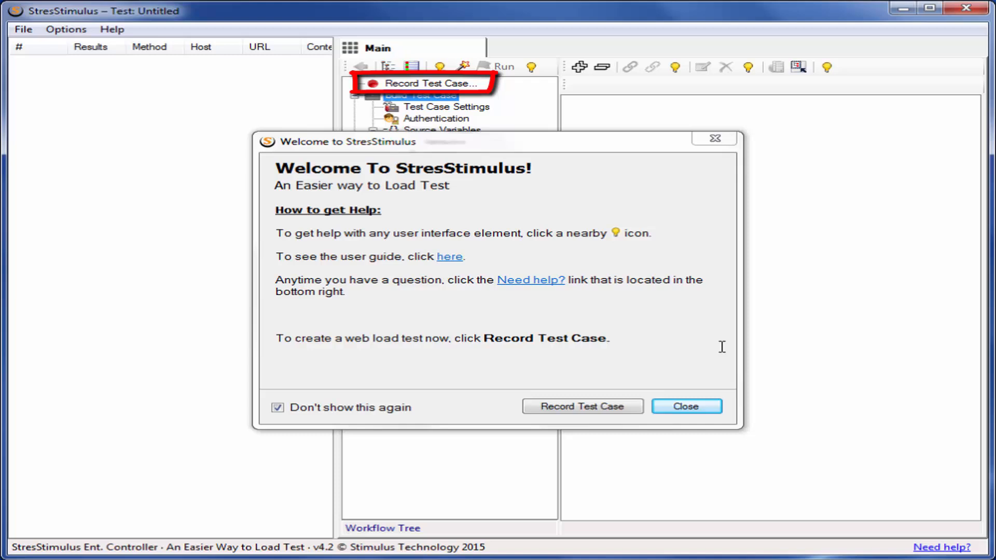
Start recording a new test case from the Welcome dialog, launching the Test Wizard.
{"action": "left_click", "coordinate": [420, 94]}
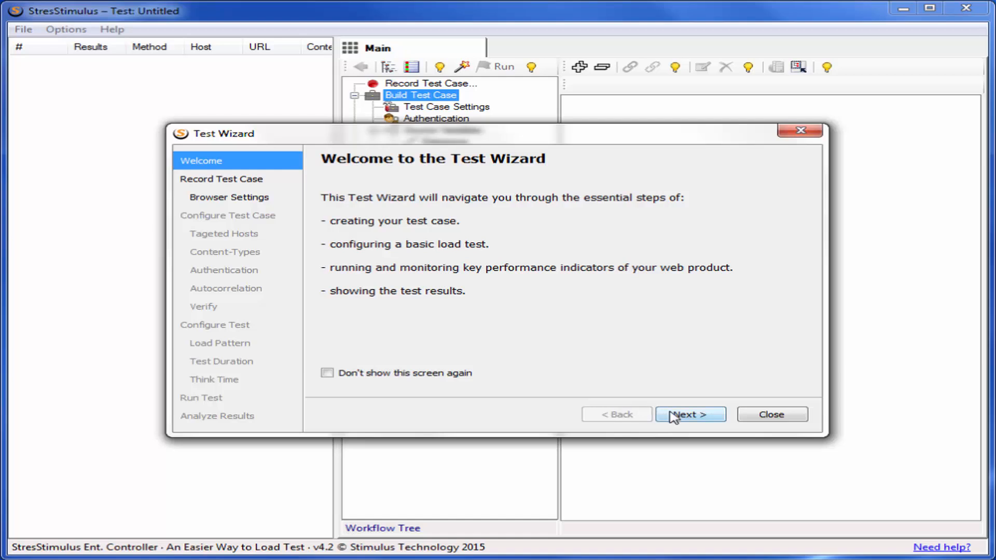
Name the new test case 'Add to shopping cart' and keep Internet Explorer as the recording browser.
{"action": "left_click", "coordinate": [690, 414]}
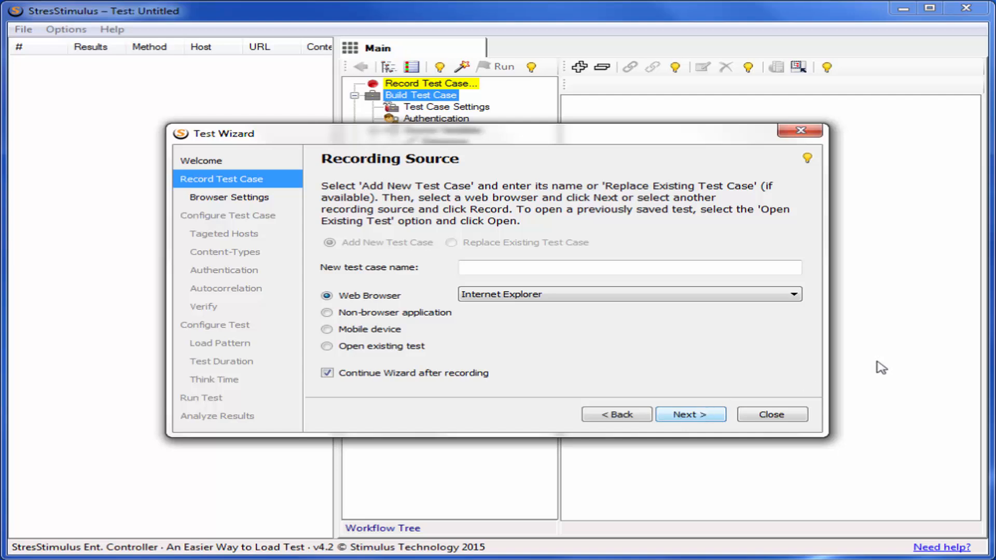
{"action": "type", "text": "Add to shopping cart"}
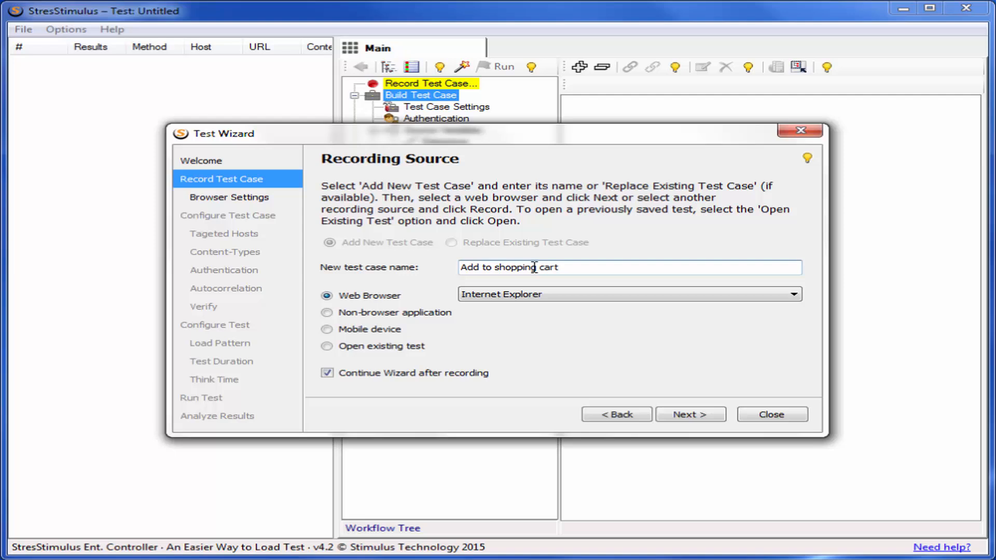
{"action": "left_click", "coordinate": [791, 294]}
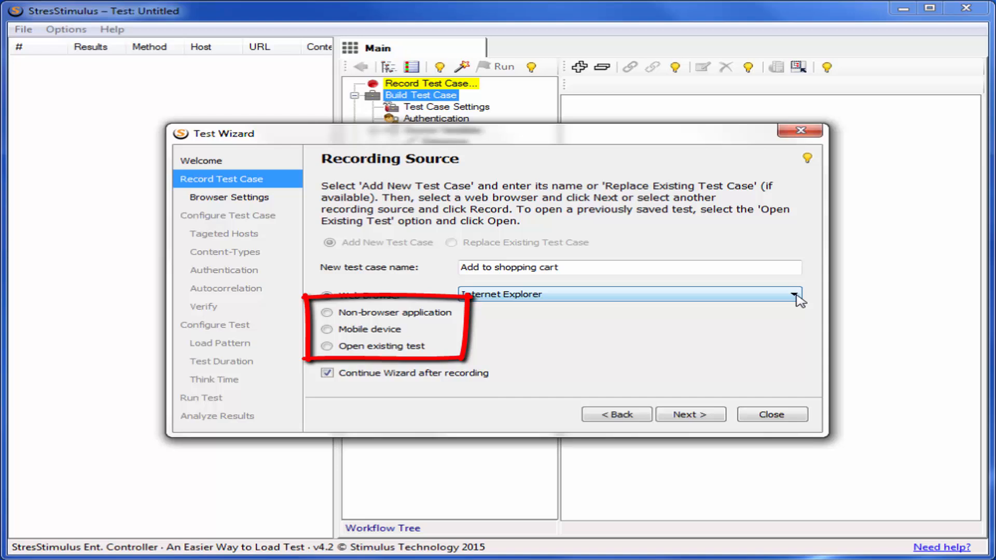
{"action": "left_click", "coordinate": [327, 296]}
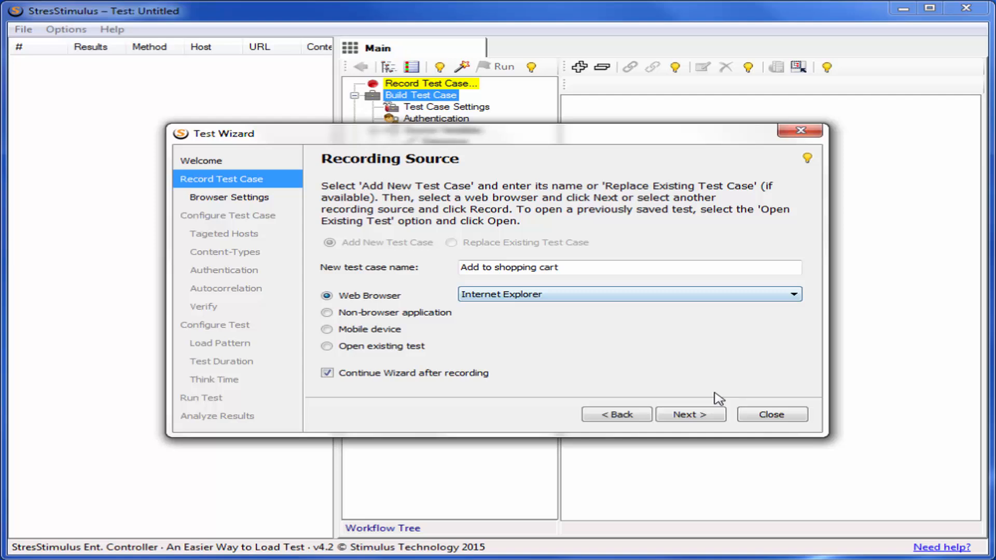
{"action": "left_click", "coordinate": [689, 413]}
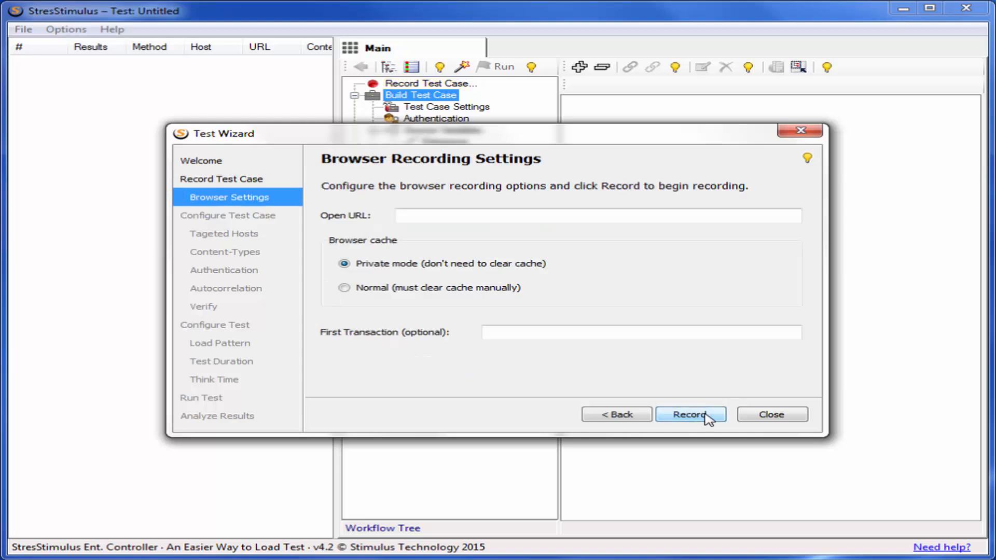
{"action": "mouse_move", "coordinate": [601, 265]}
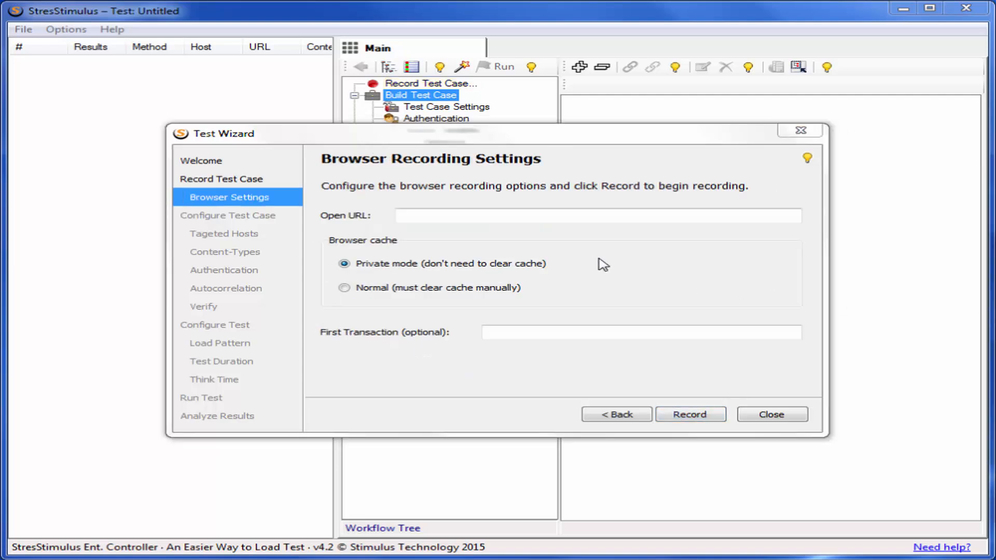
{"action": "type", "text": "http://eStore-sample.stresstimulus.com"}
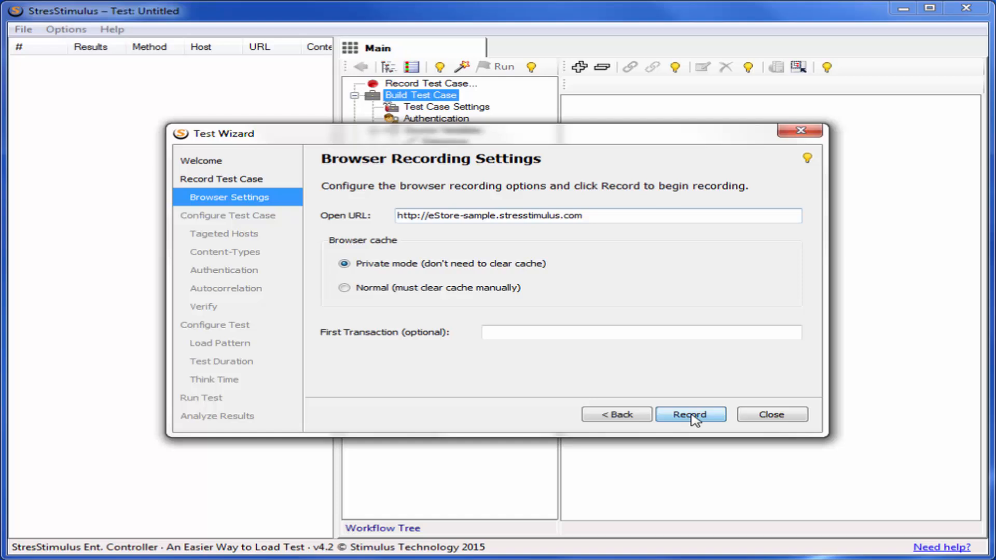
{"action": "left_click", "coordinate": [691, 414]}
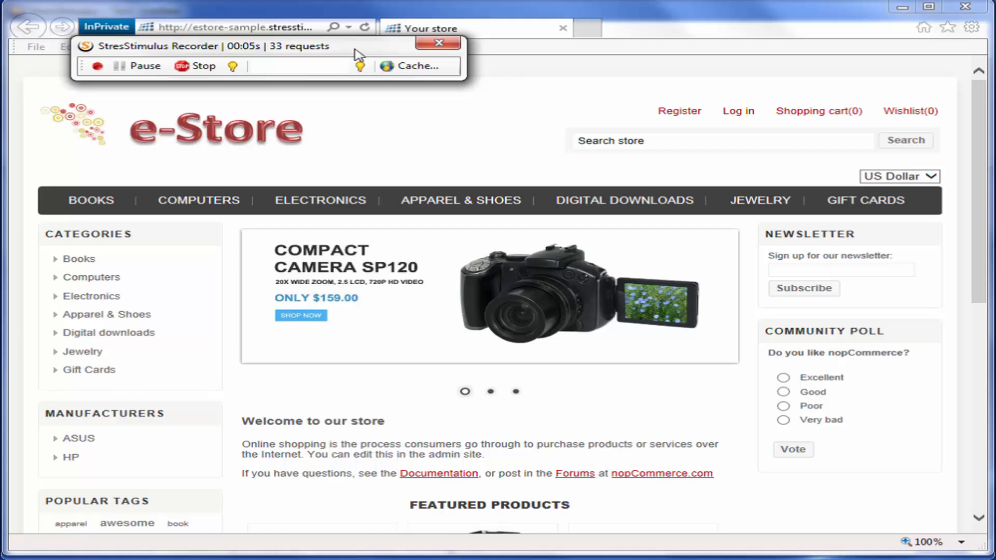
Record signing into the e-Store as the Login transaction, then name the next transaction Add to Cart.
{"action": "left_click", "coordinate": [299, 65]}
{"action": "type", "text": "Login"}
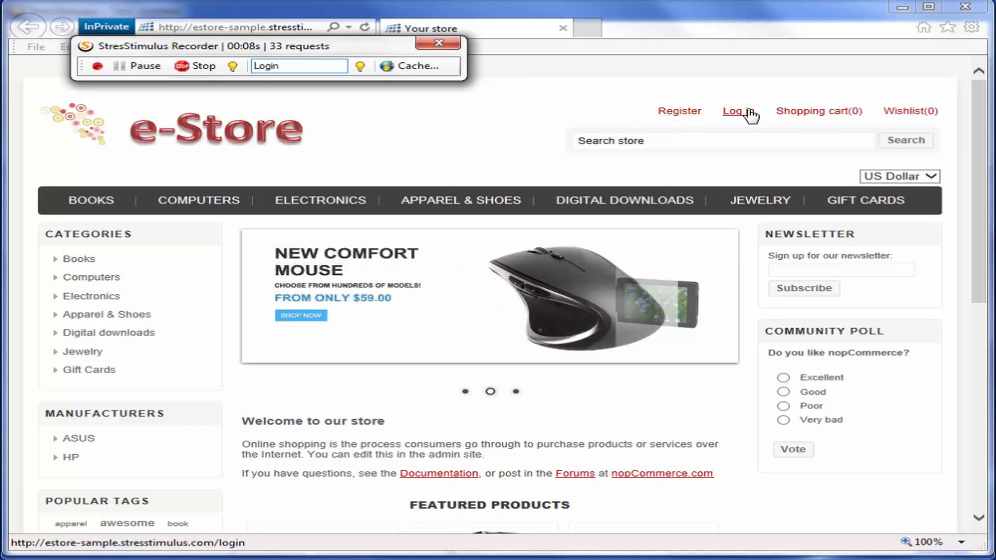
{"action": "left_click", "coordinate": [738, 111]}
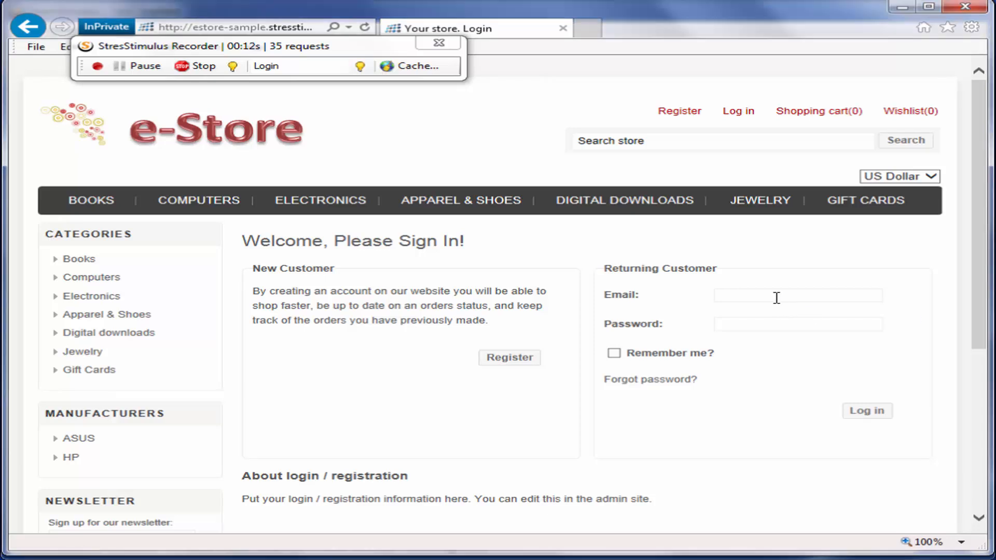
{"action": "type", "text": "••••••"}
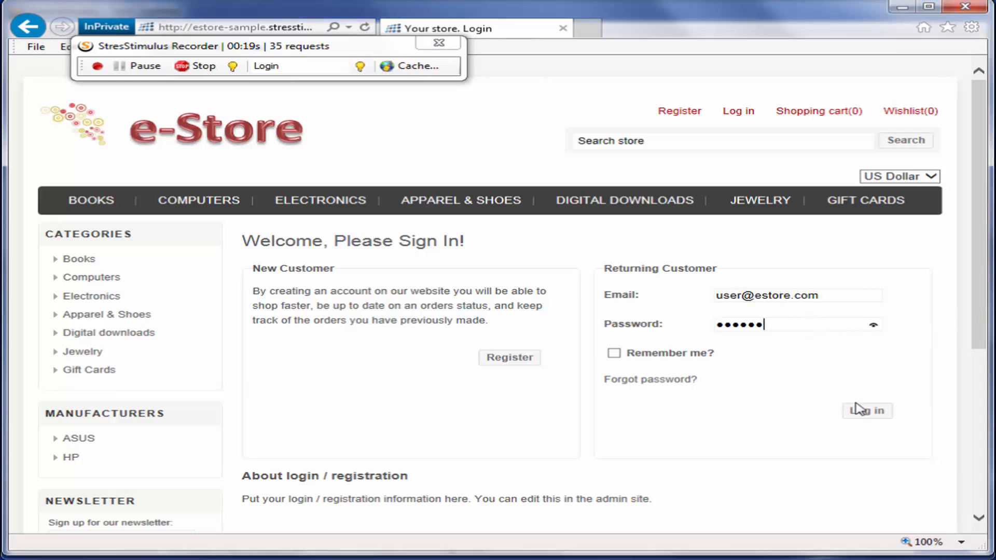
{"action": "left_click", "coordinate": [866, 411]}
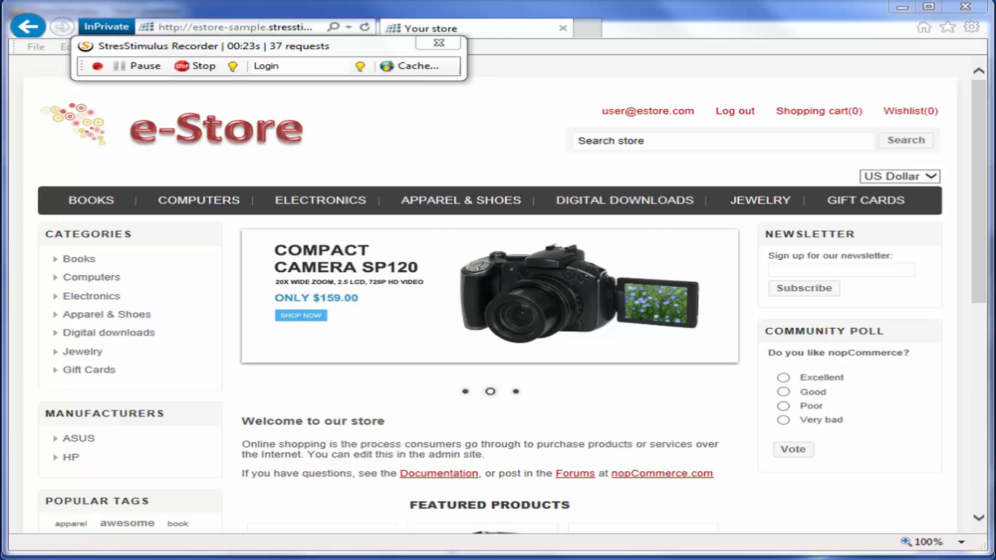
{"action": "type", "text": "Add to Cart"}
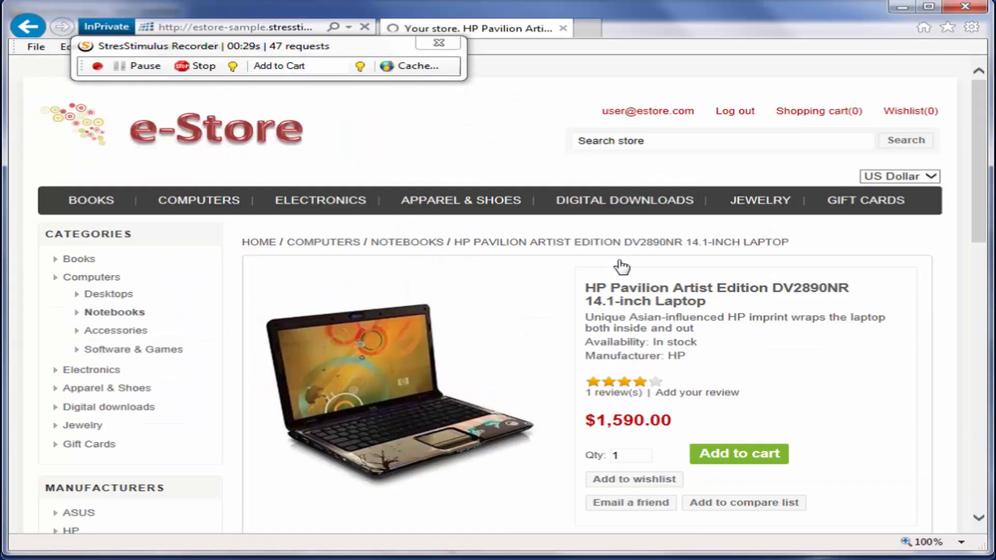
Add the HP Pavilion laptop to the cart and rename the following transaction Logout.
{"action": "left_click", "coordinate": [738, 453]}
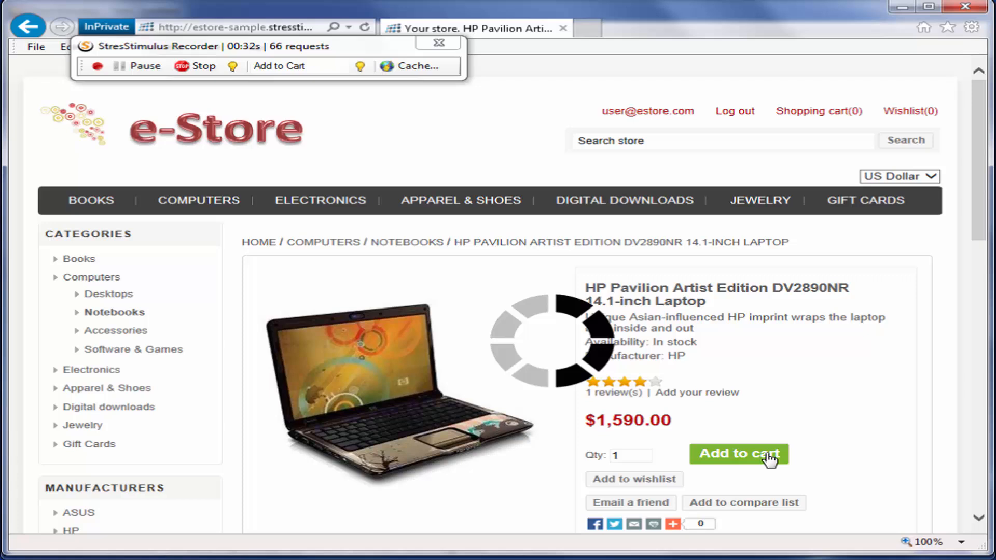
{"action": "left_click", "coordinate": [738, 453]}
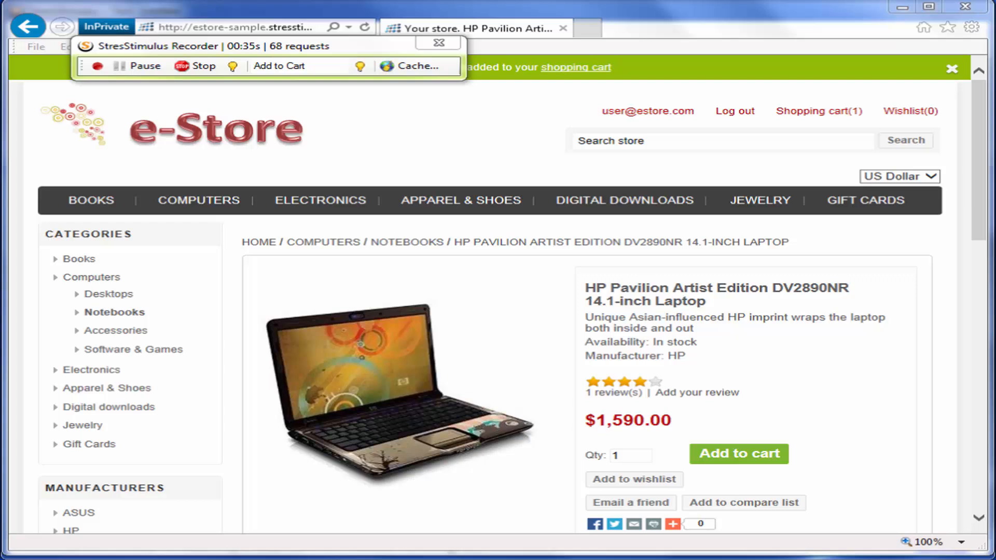
{"action": "left_click", "coordinate": [299, 66]}
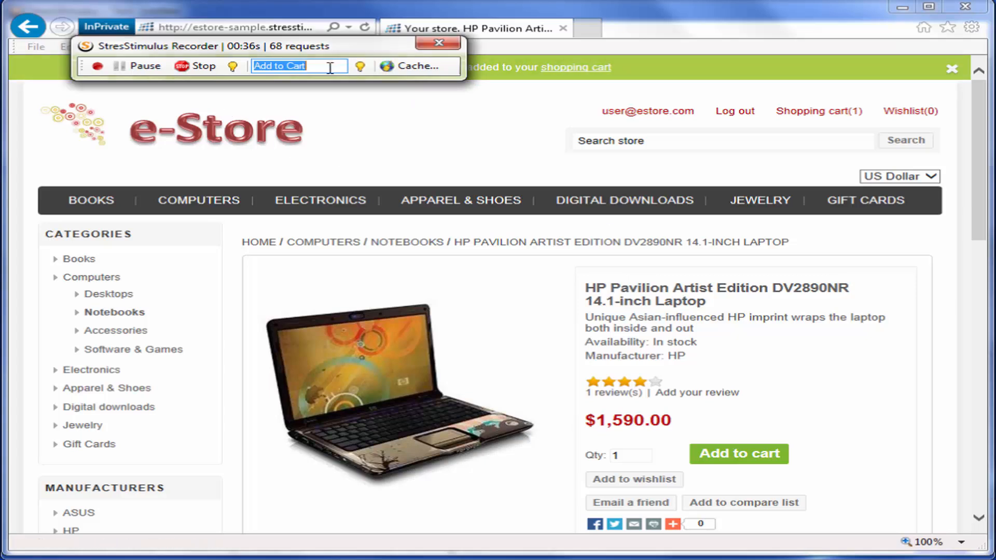
Log out of the e-Store and stop the recording, returning to the test case.
{"action": "left_click", "coordinate": [734, 111]}
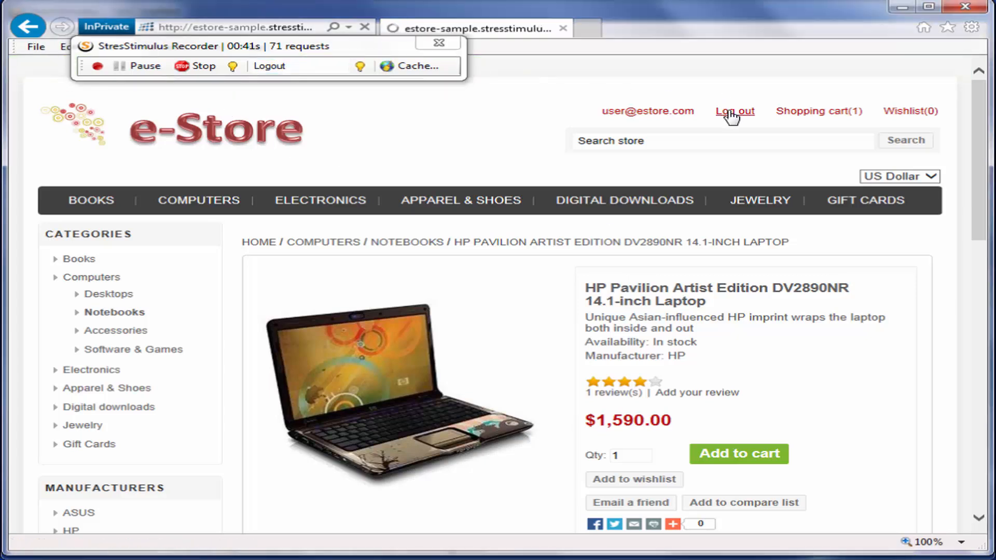
{"action": "left_click", "coordinate": [734, 111]}
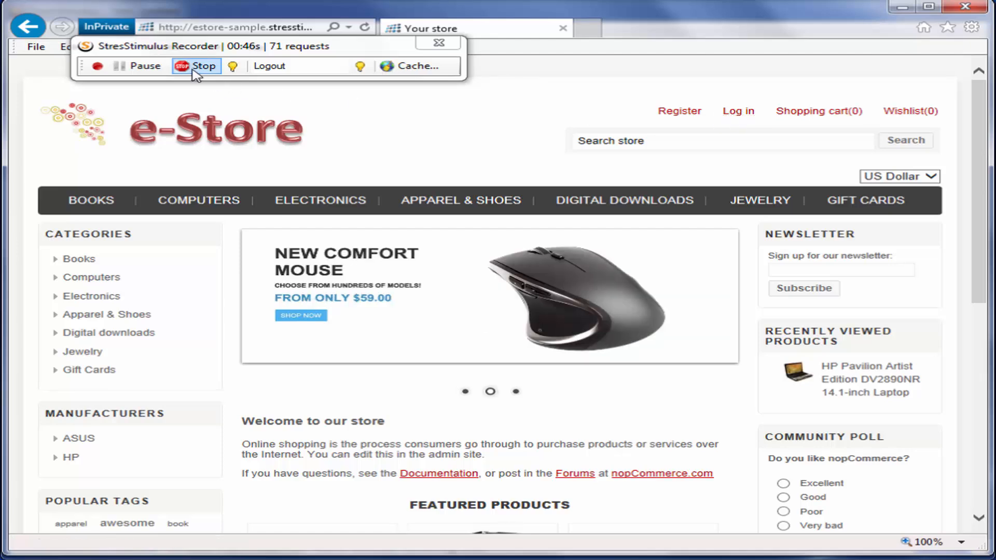
{"action": "left_click", "coordinate": [196, 65]}
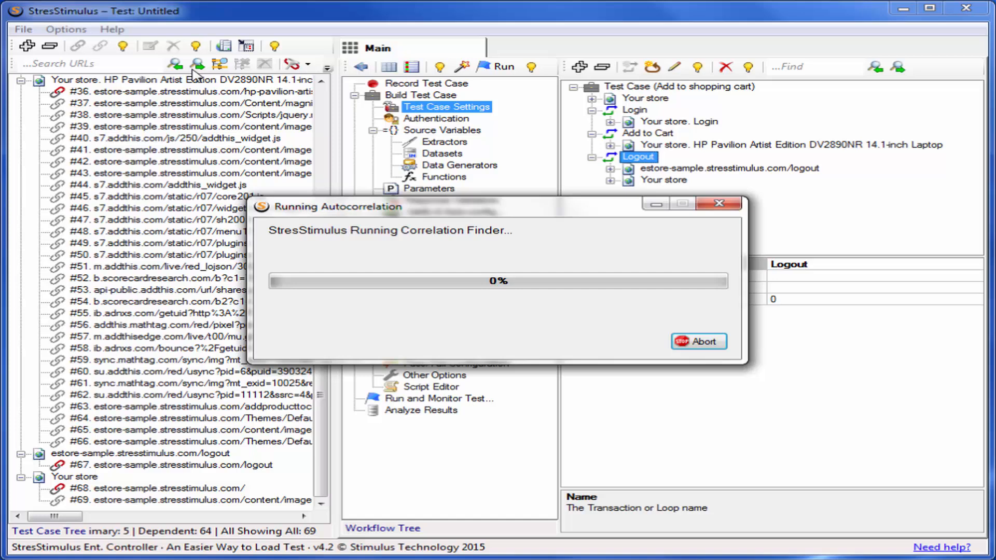